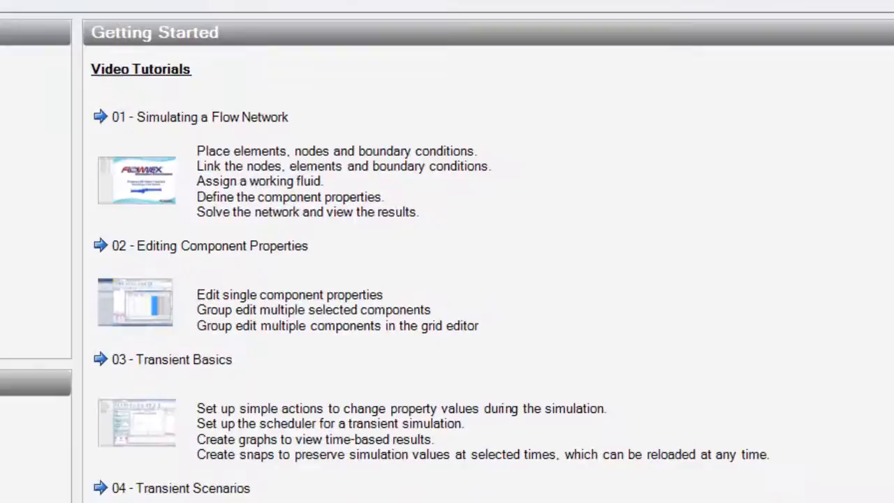
- Expand Flownex > Piping in the Libraries panel to show the Pipe component
scroll(down, 3)
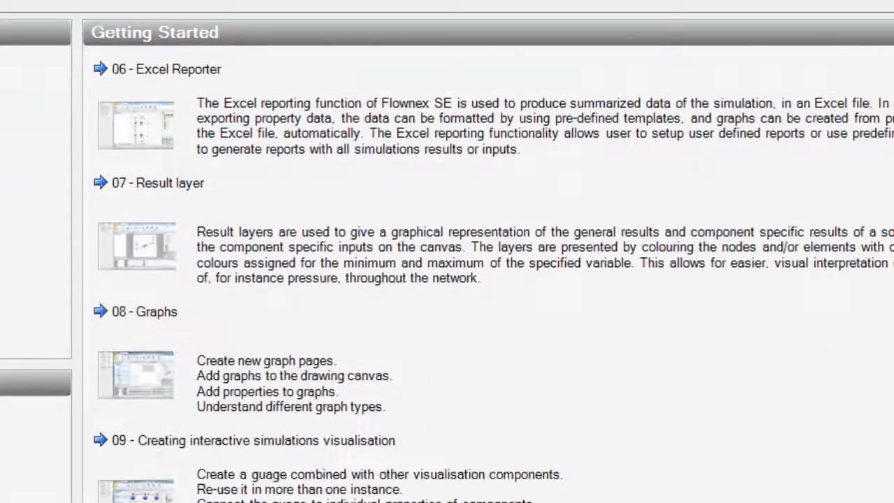
scroll(down, 3)
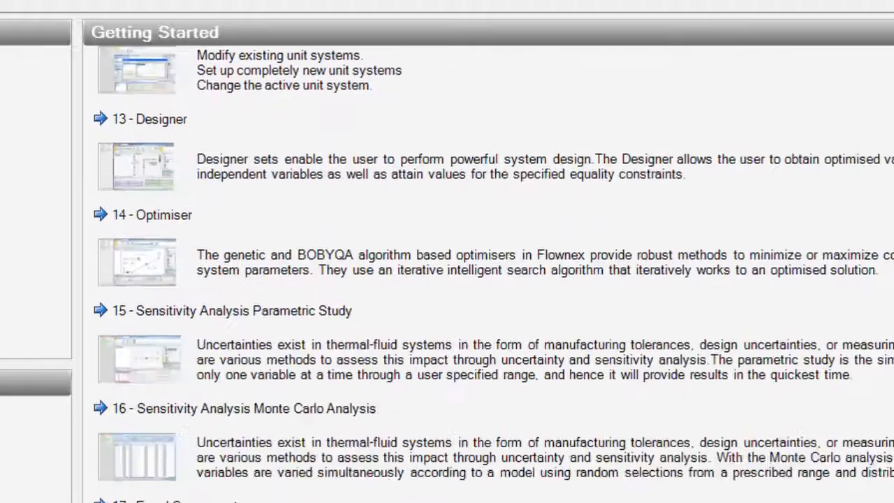
scroll(up, 3)
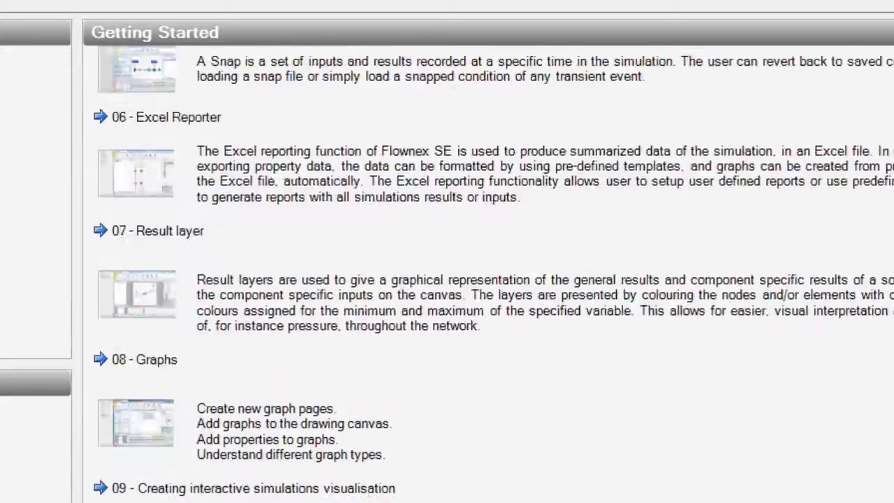
scroll(up, 3)
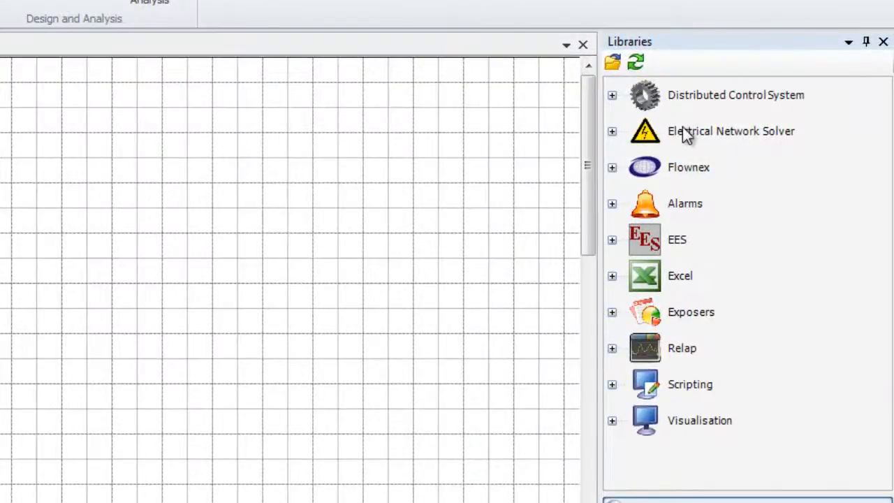
mouse_move(685, 180)
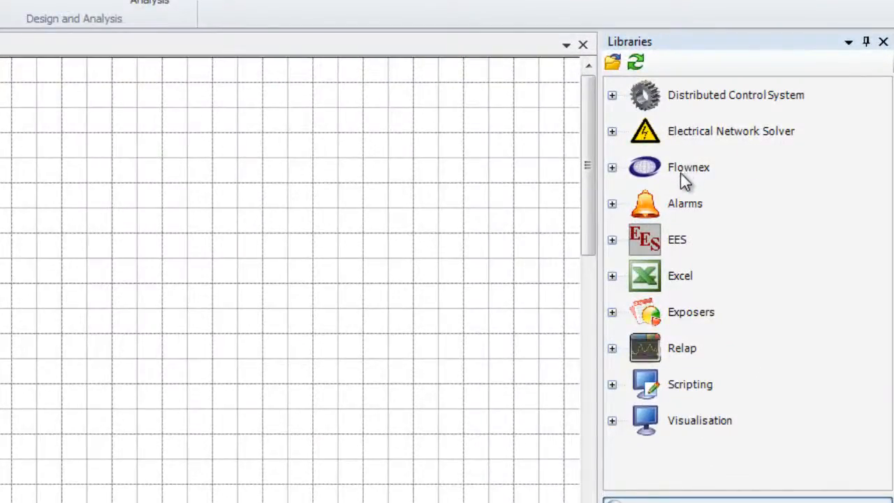
mouse_move(643, 192)
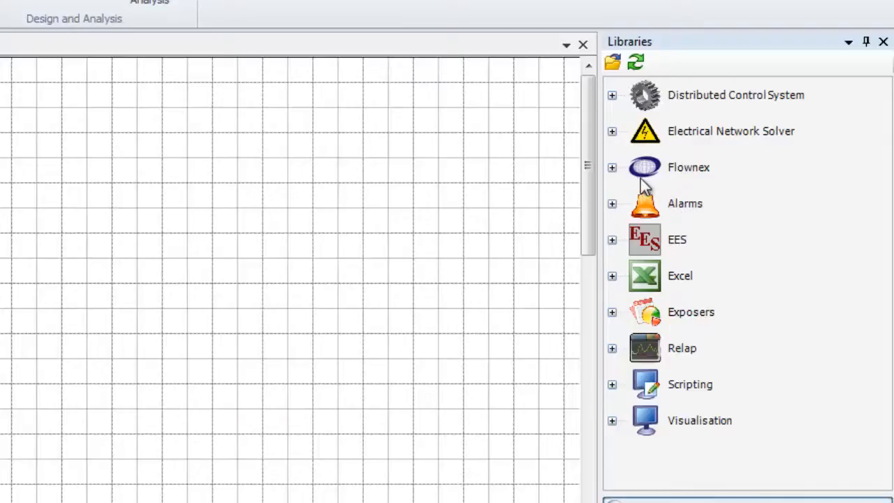
click(612, 167)
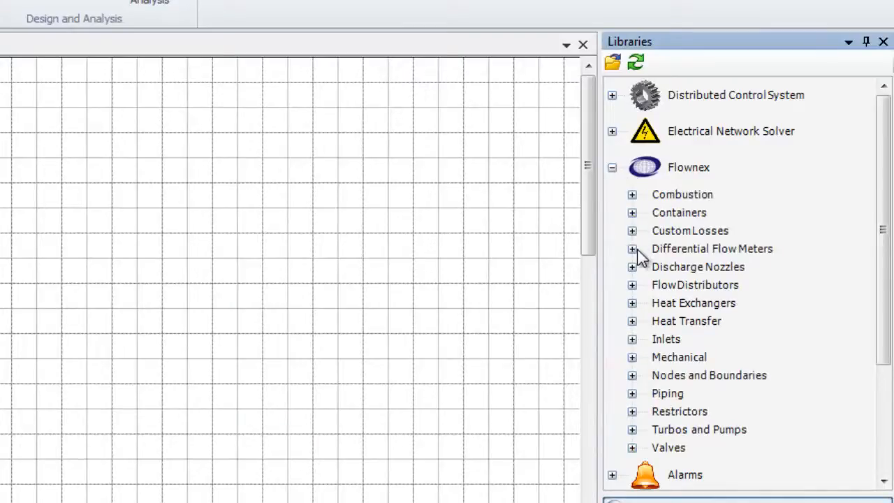
click(631, 392)
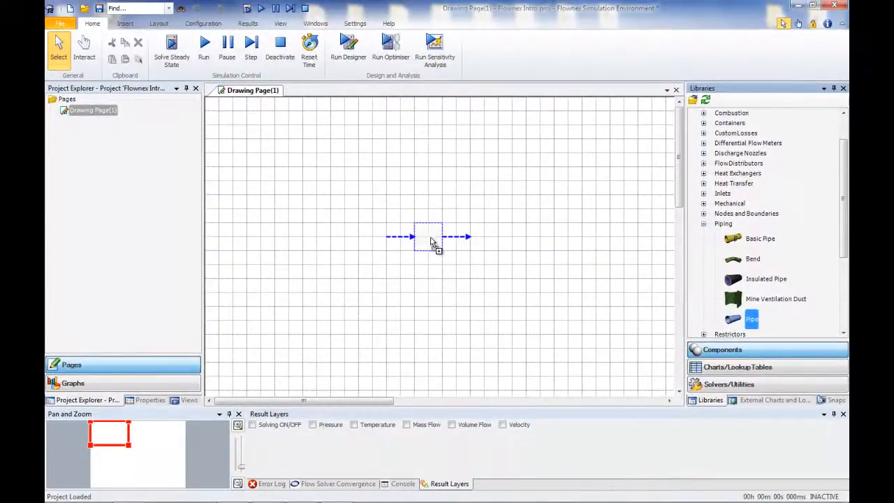
- Work on the drawing page to link the pipe between two boundary nodes
click(428, 236)
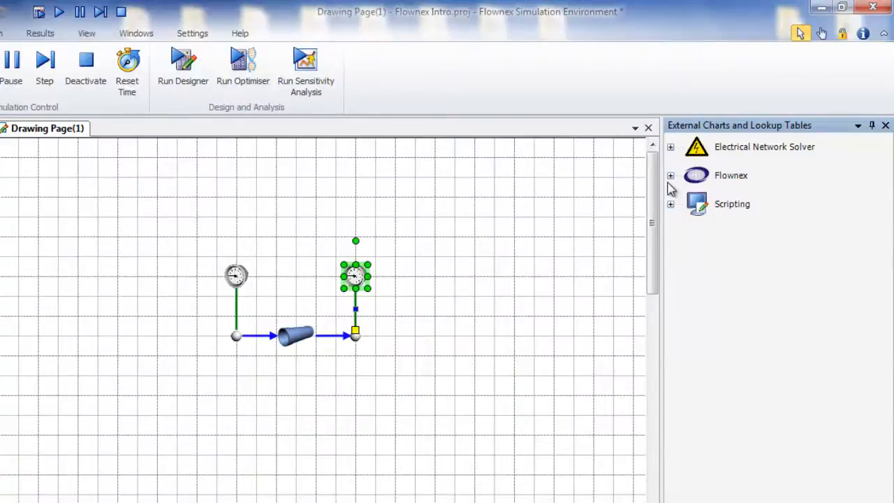
- Expand the external charts through Flownex > Materials and Fluids > Pure Fluids to Gasses
click(671, 175)
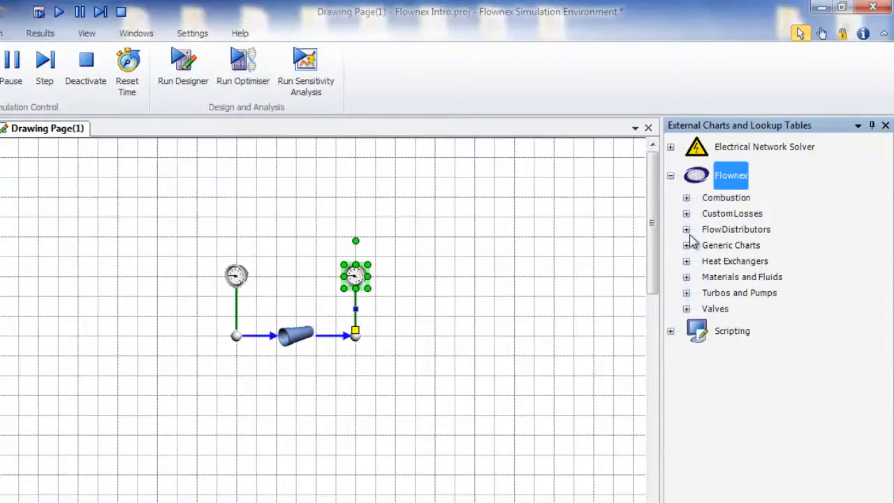
click(686, 277)
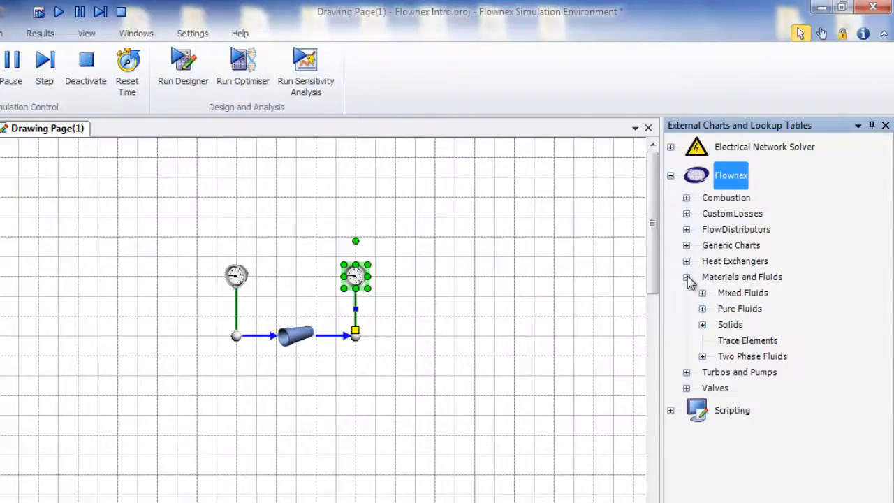
click(702, 308)
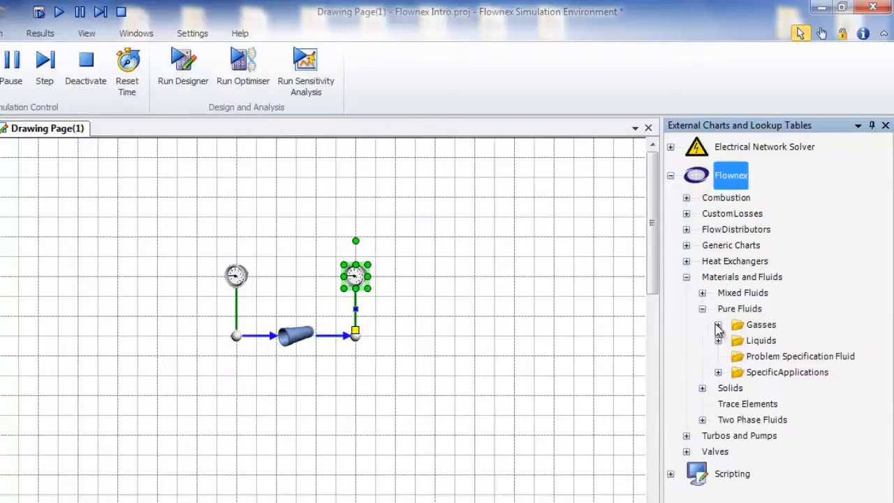
click(718, 324)
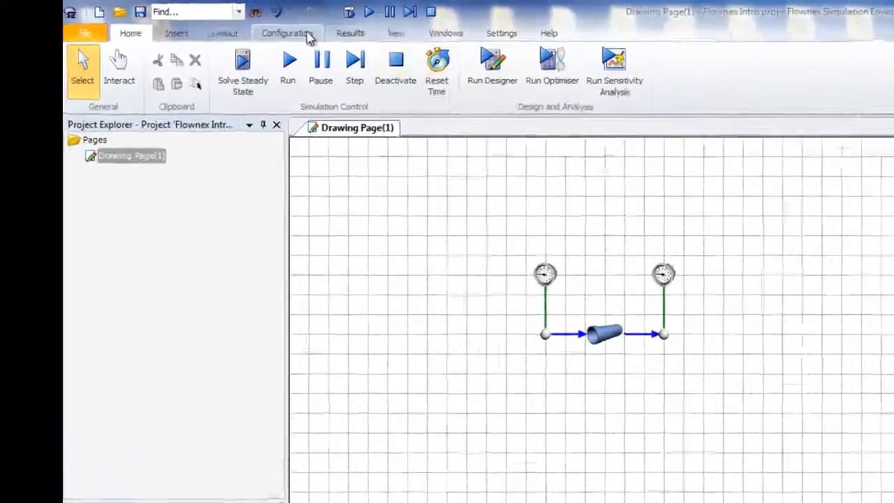
click(350, 33)
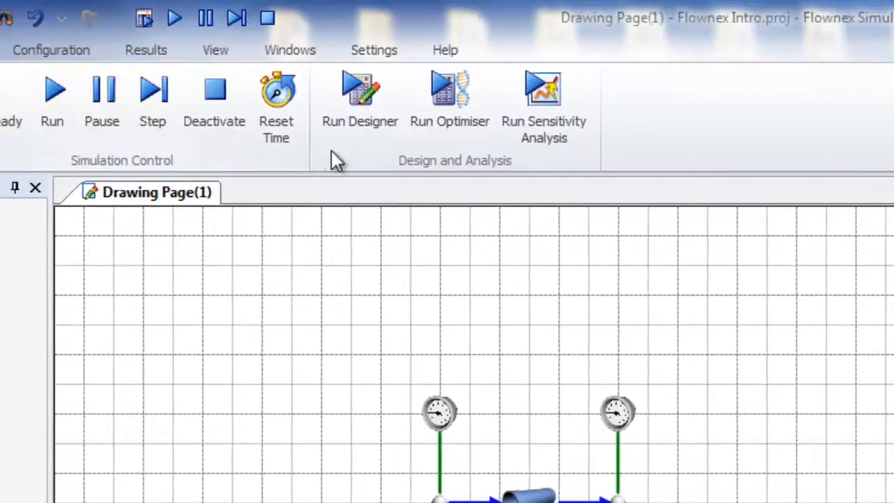
mouse_move(450, 97)
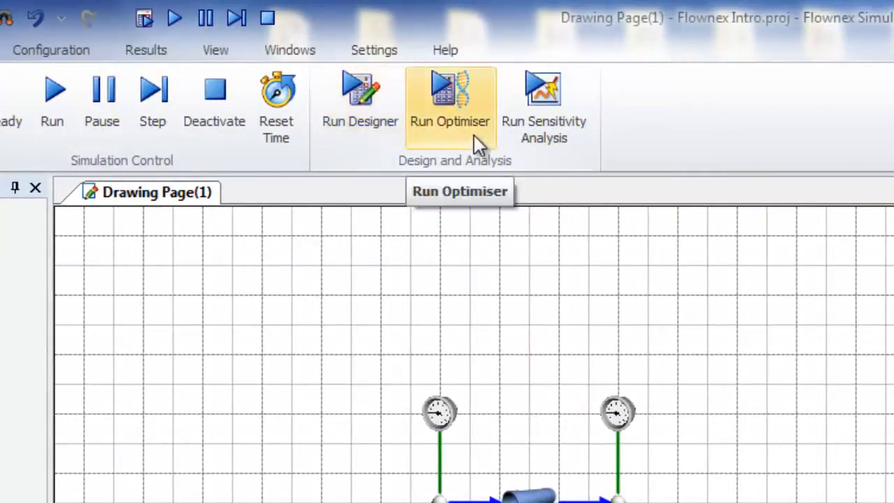